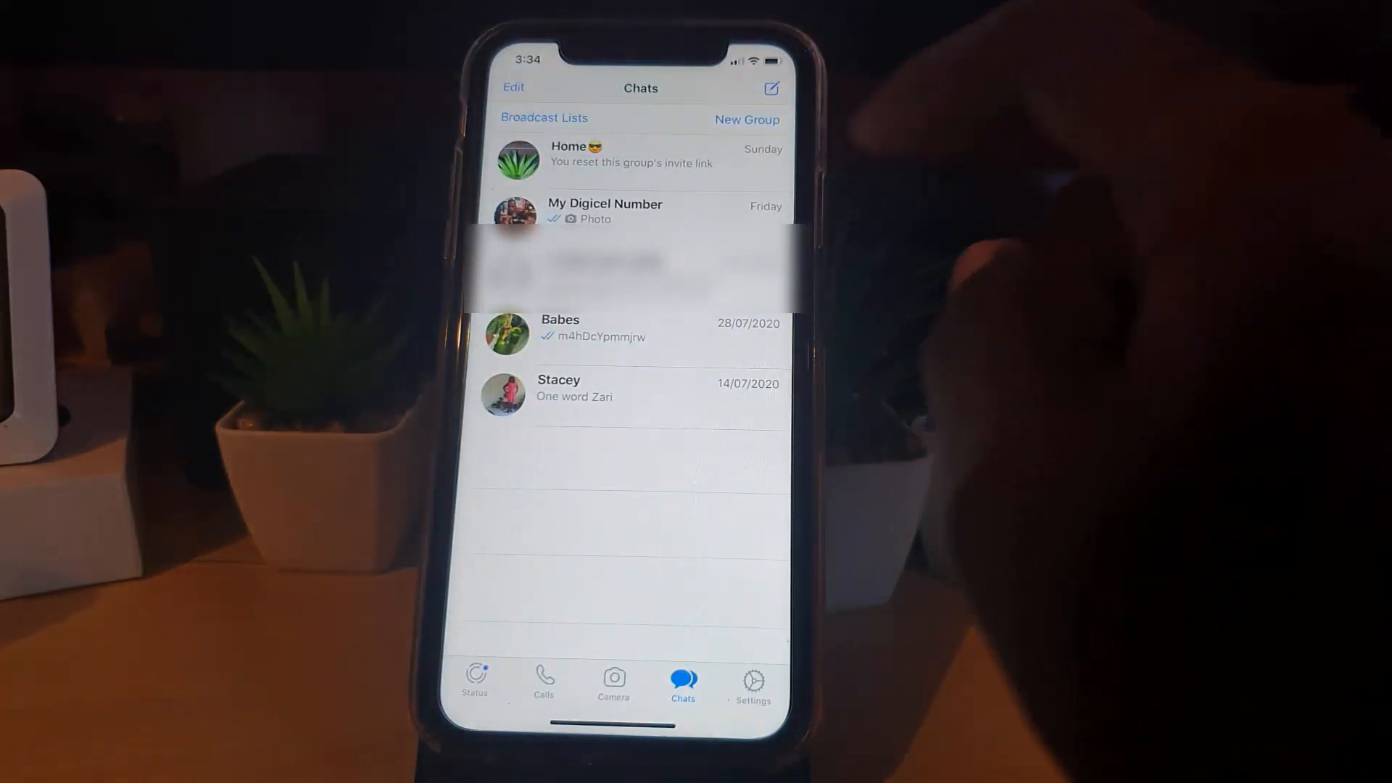
- Open the Home group chat from the Chats list
click(608, 157)
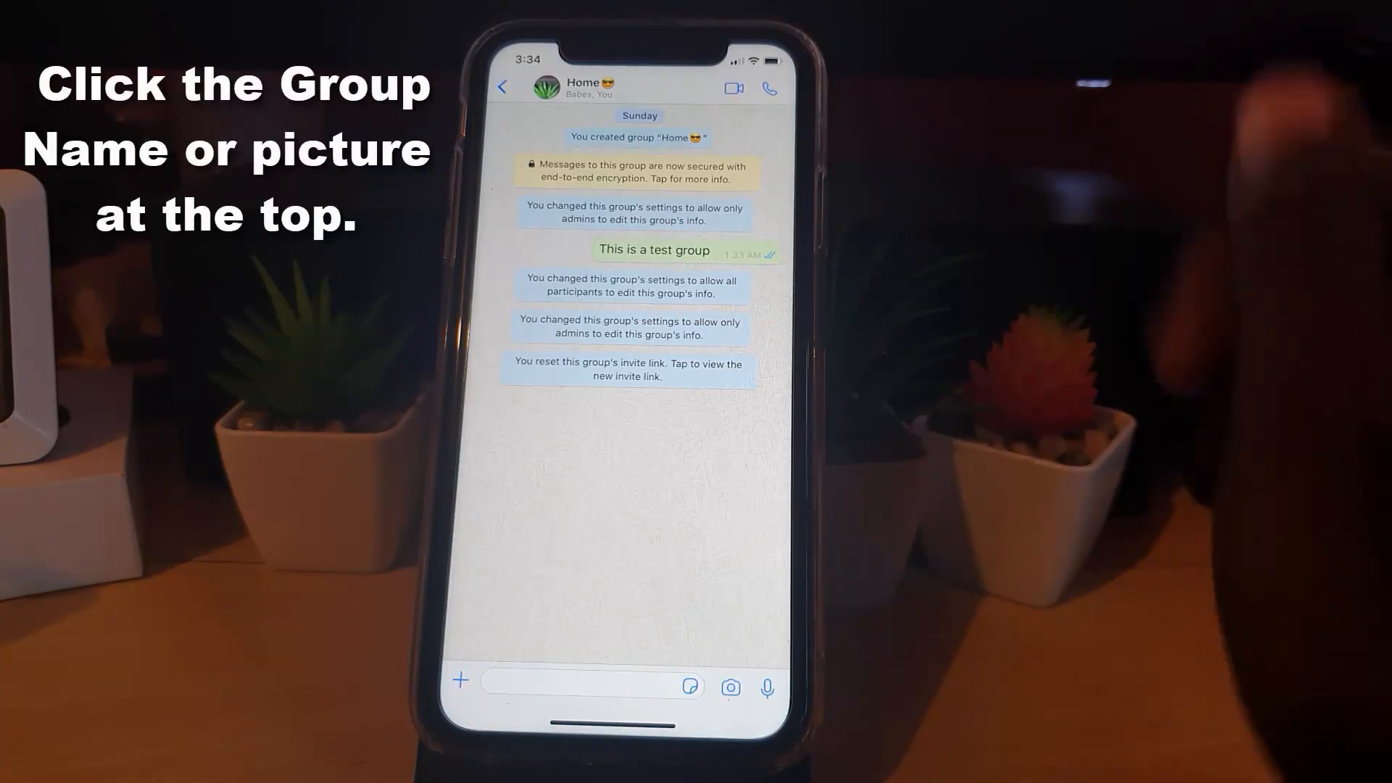
- Open Group Info for the Home group from the chat header
click(589, 84)
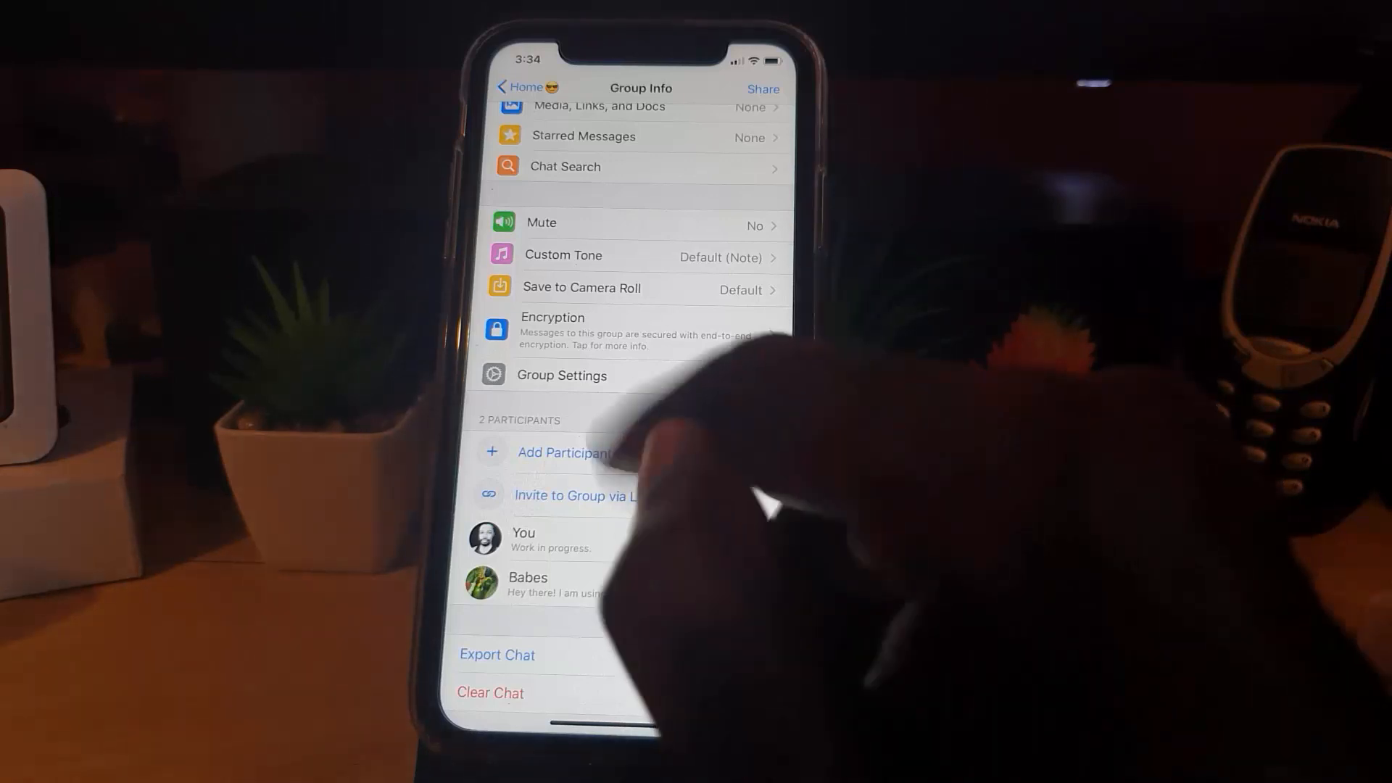
- Open the Home group's Group Settings to choose who can send messages
click(562, 374)
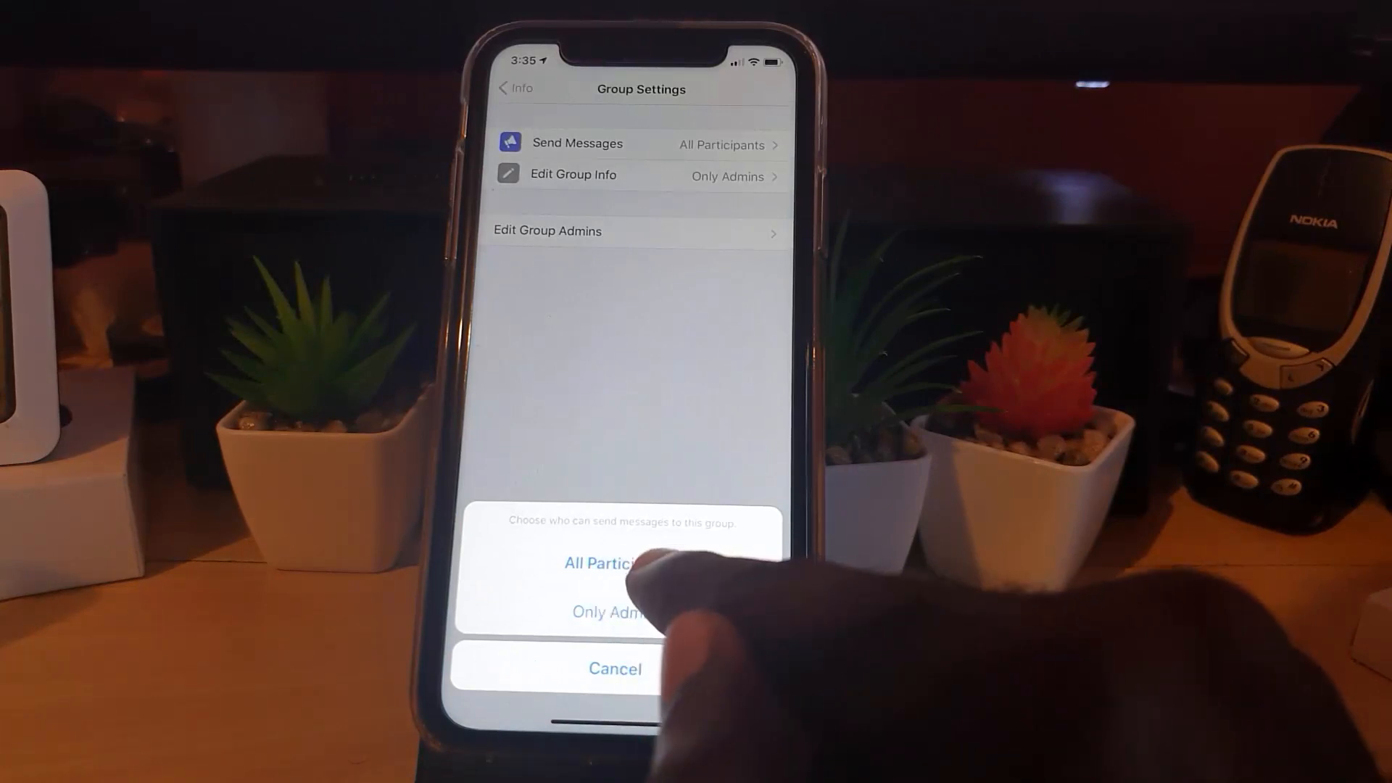
mouse_move(639, 586)
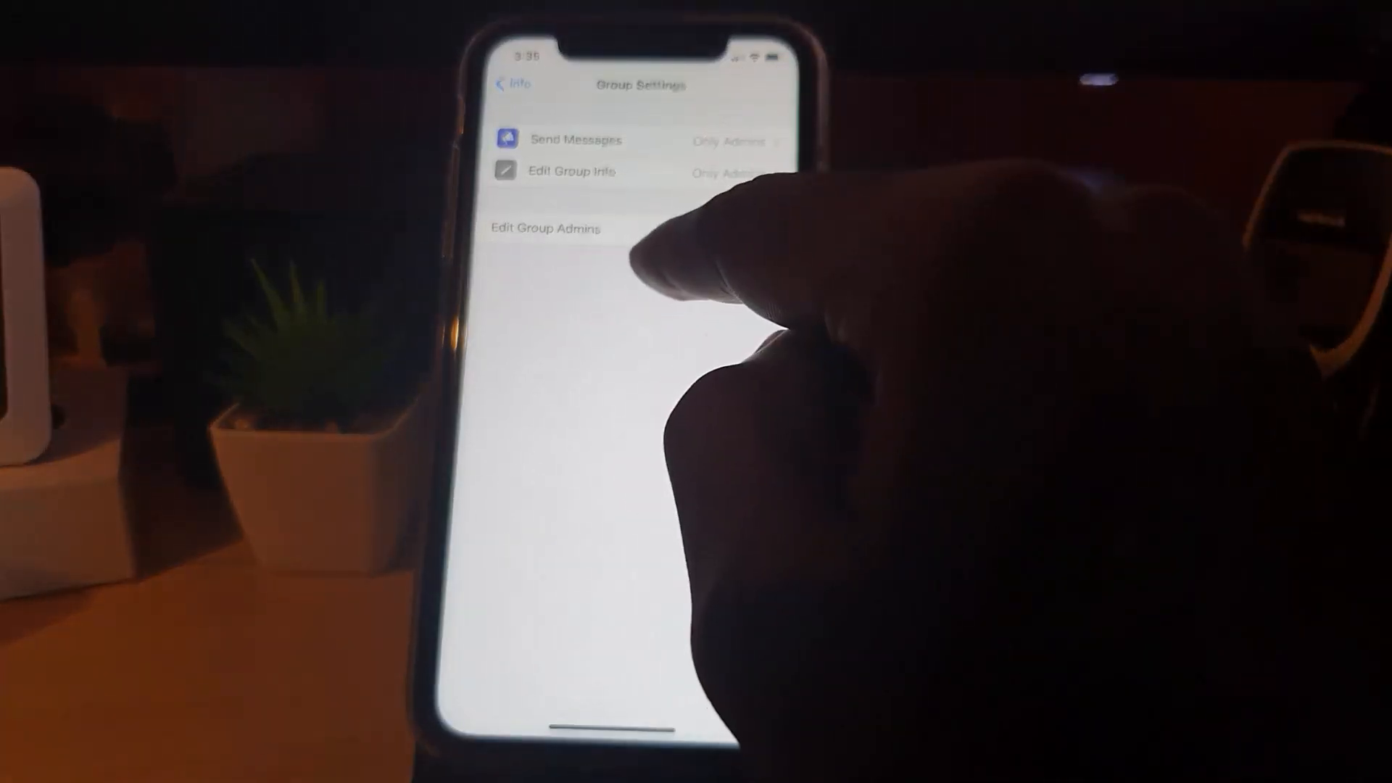
- Remove Babes from the Home group's admins in Edit Group Admins
click(546, 228)
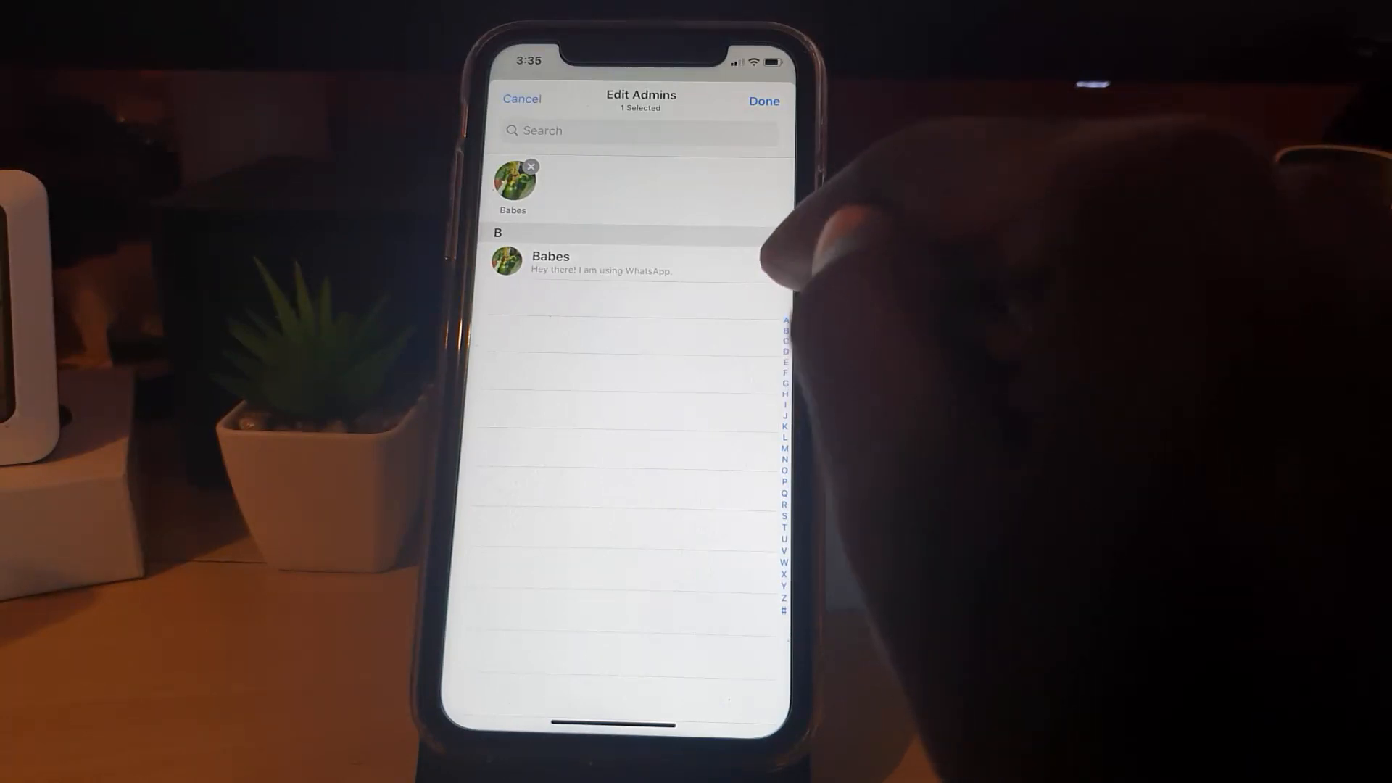
click(763, 100)
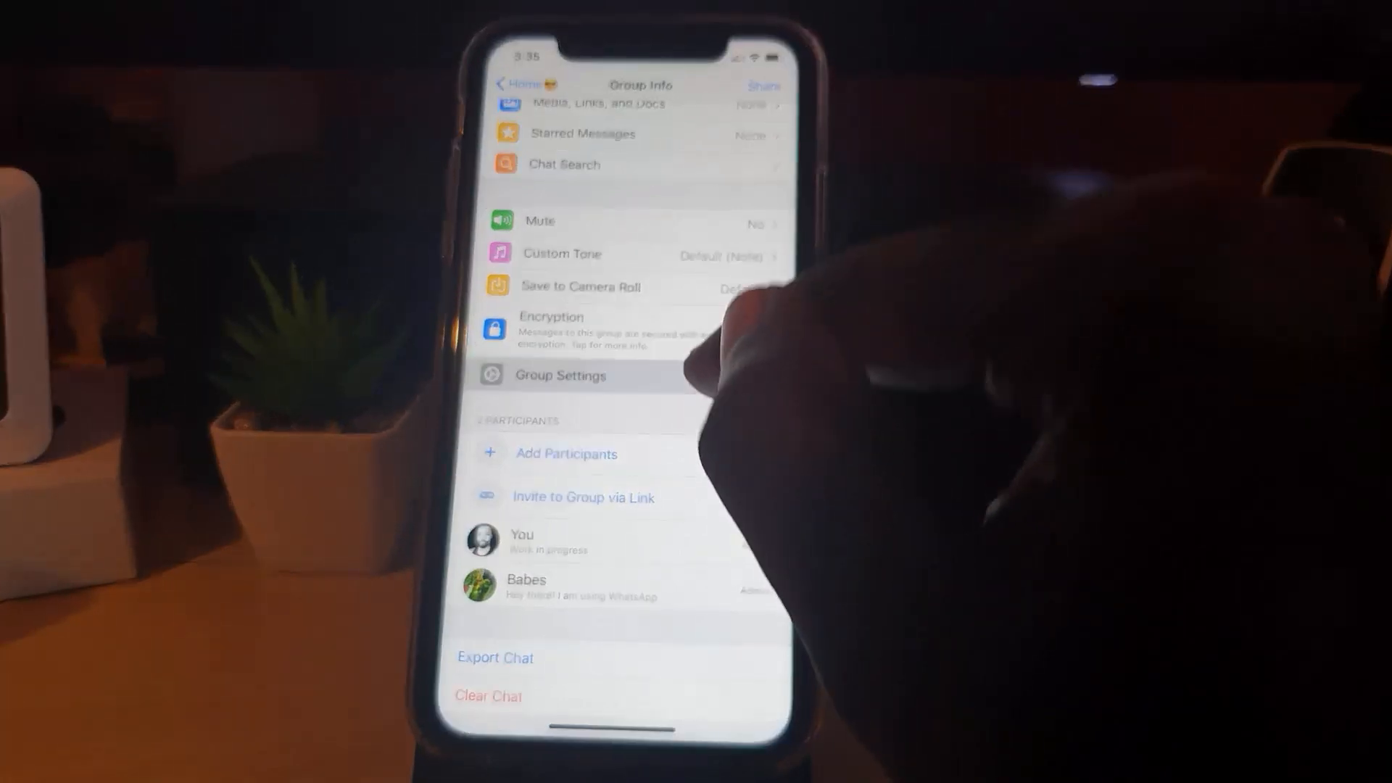
- Check Group Settings show only admins can send, then return to the Home chat
click(560, 375)
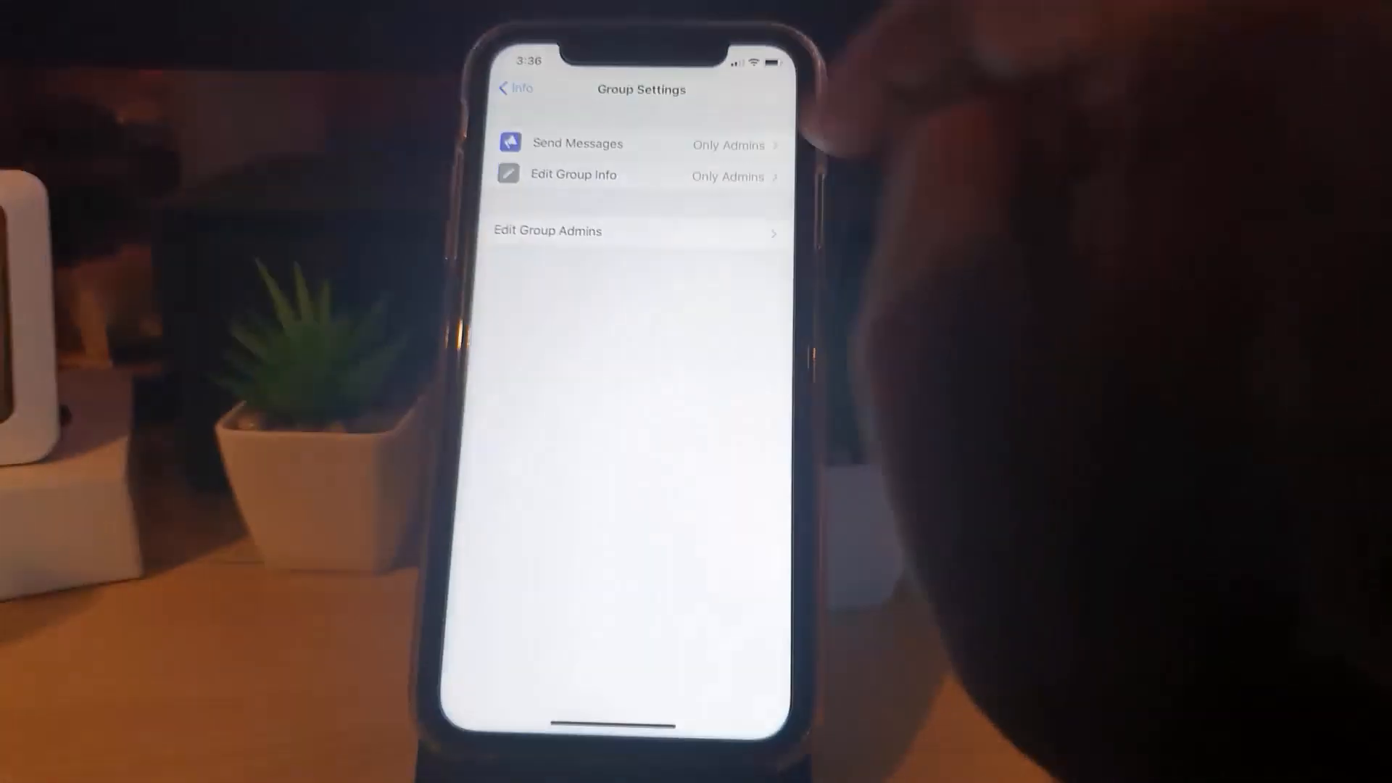
click(516, 87)
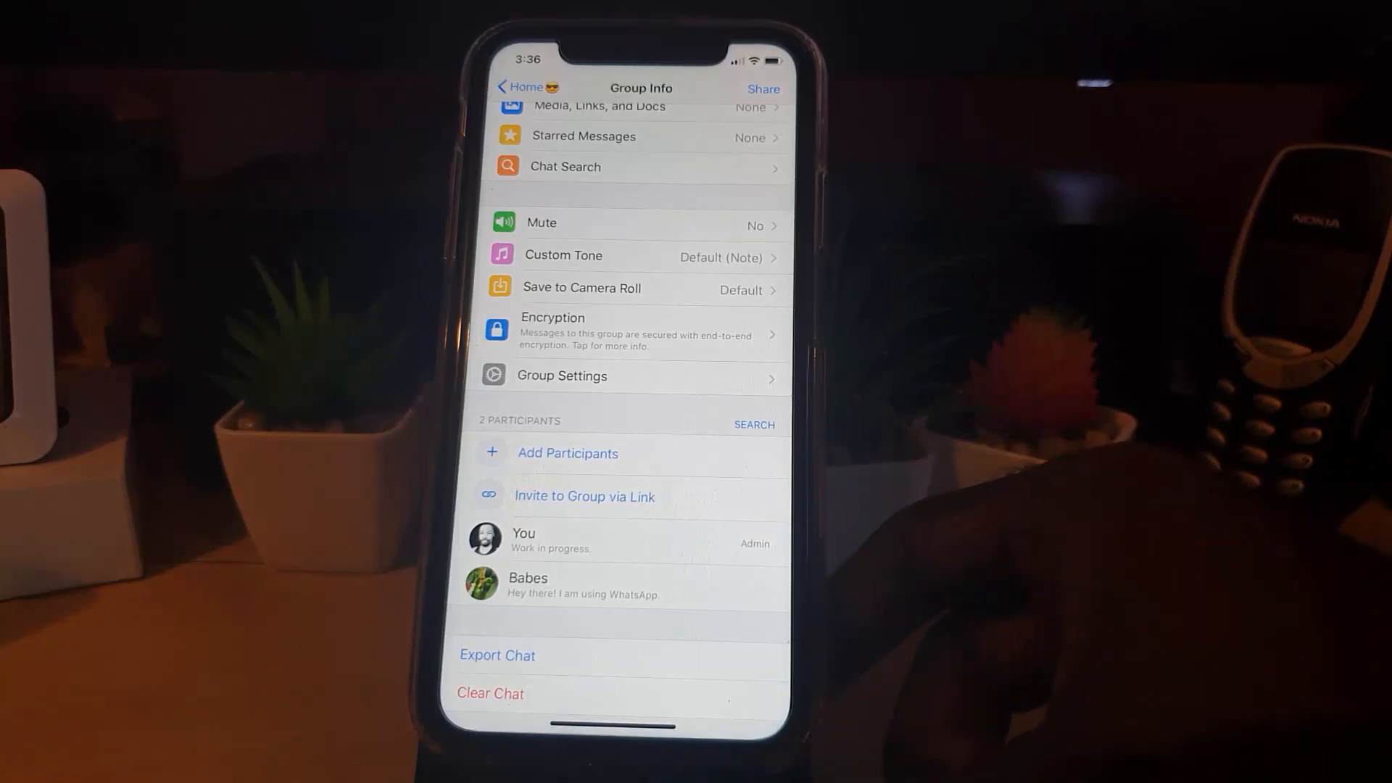
click(514, 87)
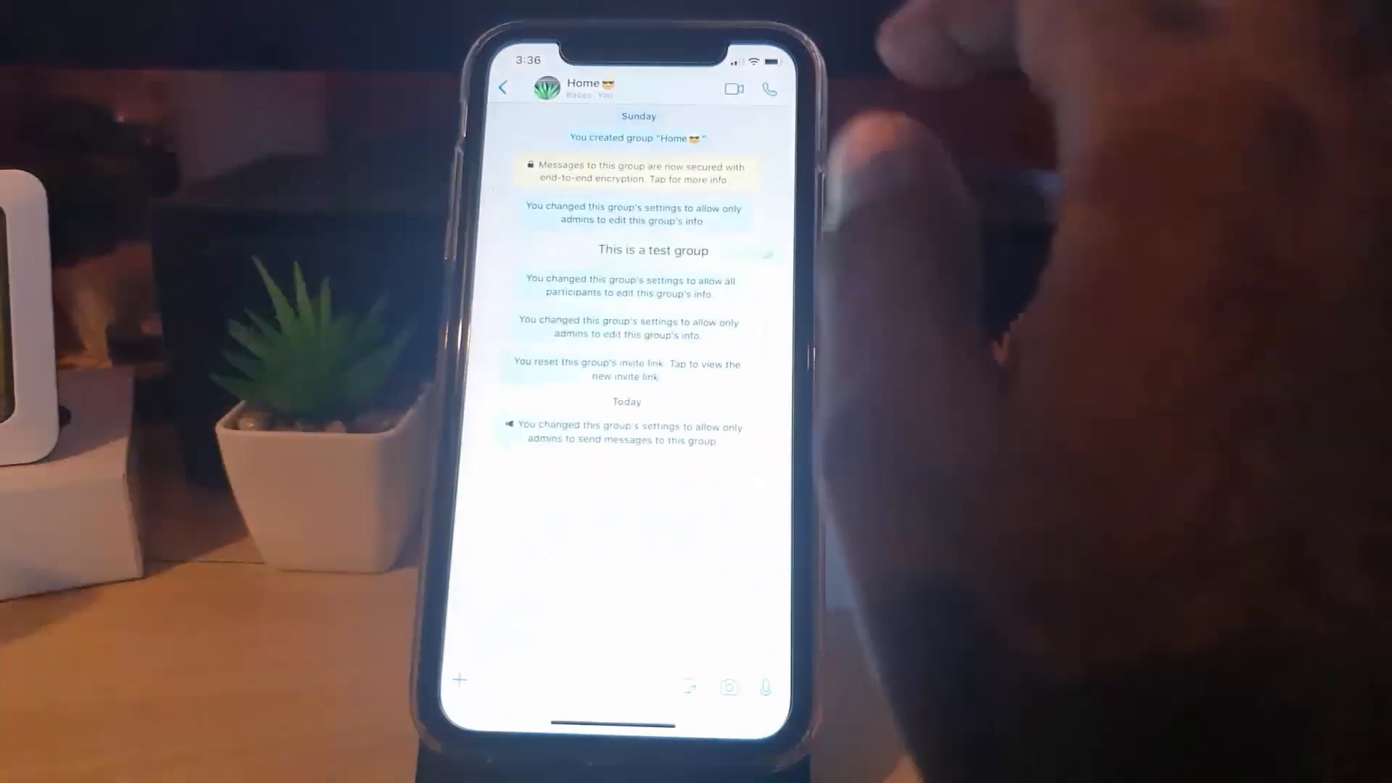